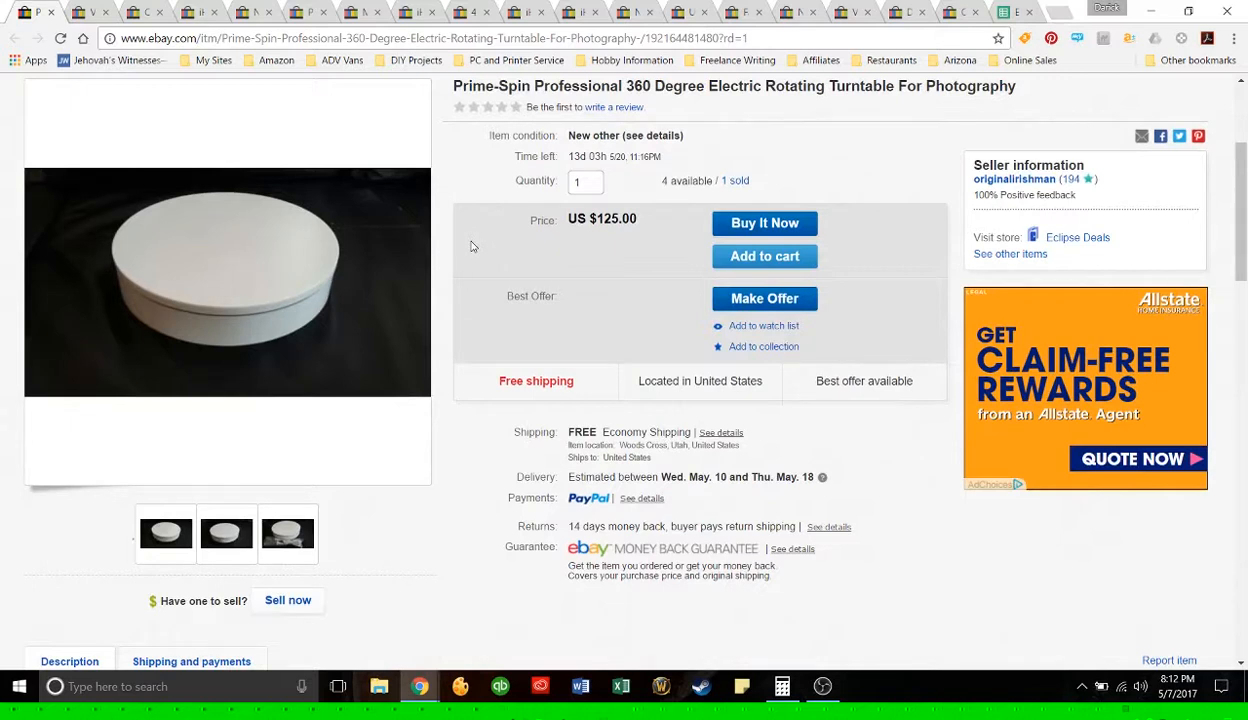
mouse_move(380, 232)
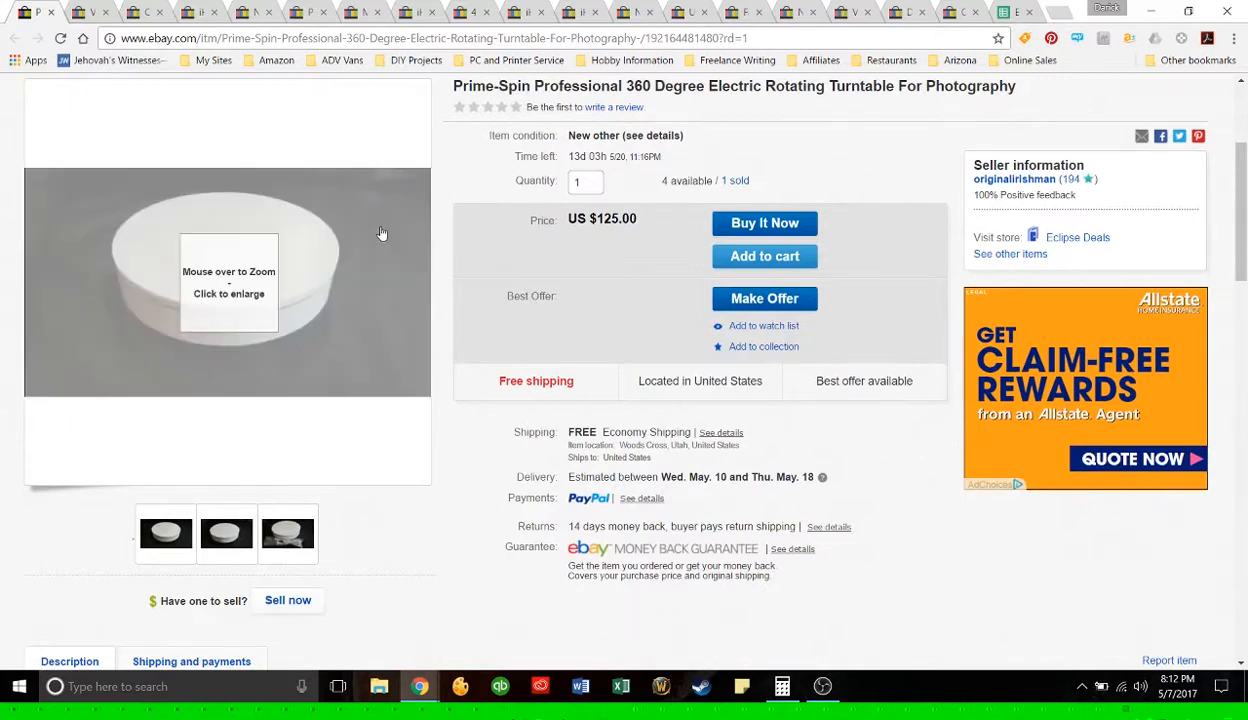
mouse_move(858, 264)
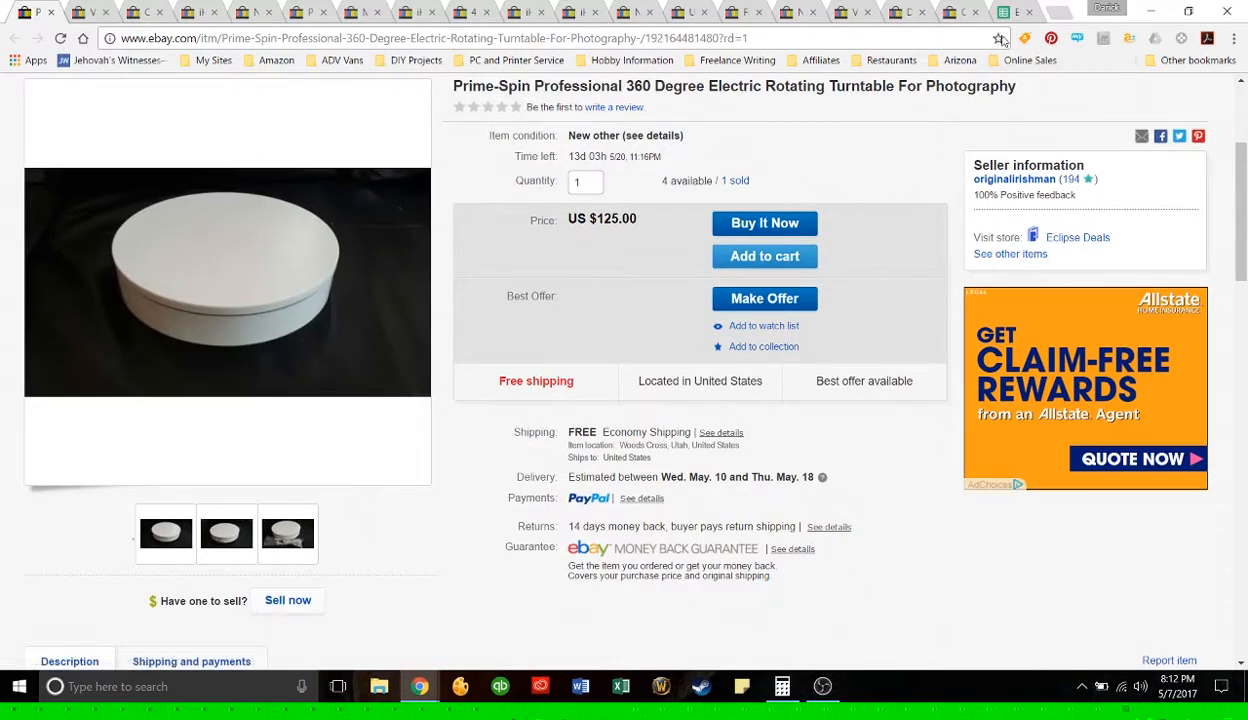
mouse_move(1010, 12)
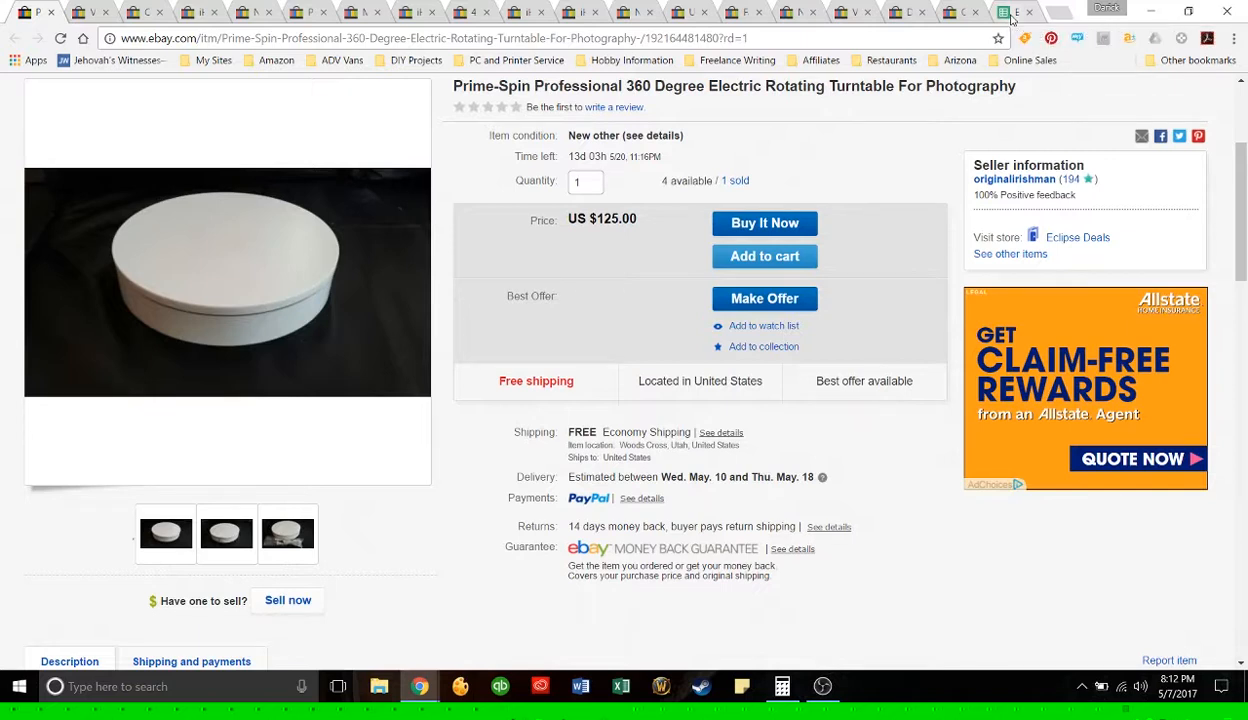
click(1008, 12)
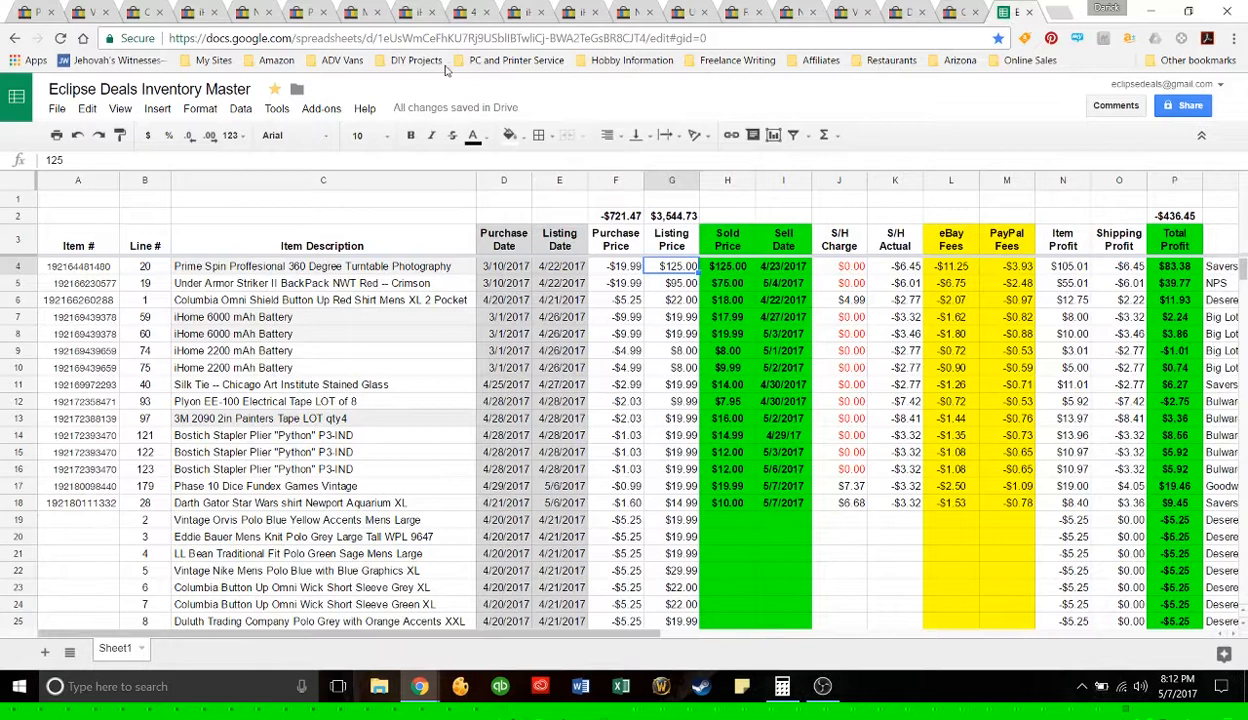
click(28, 12)
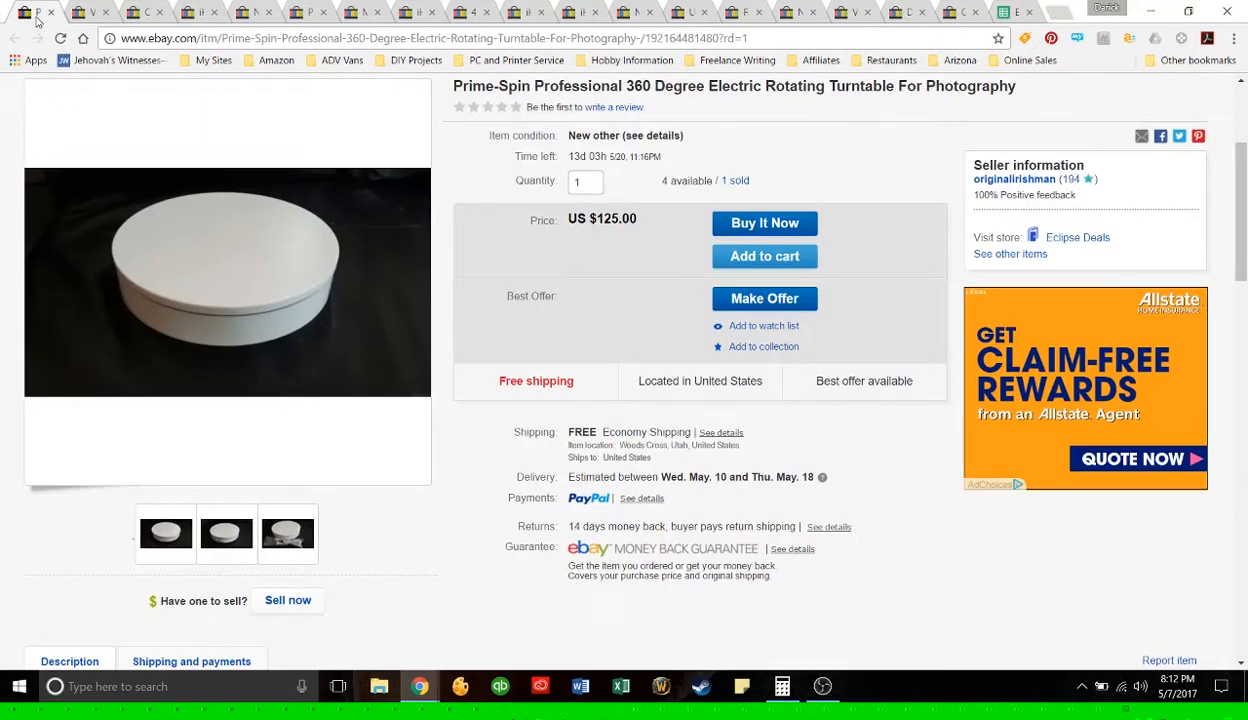